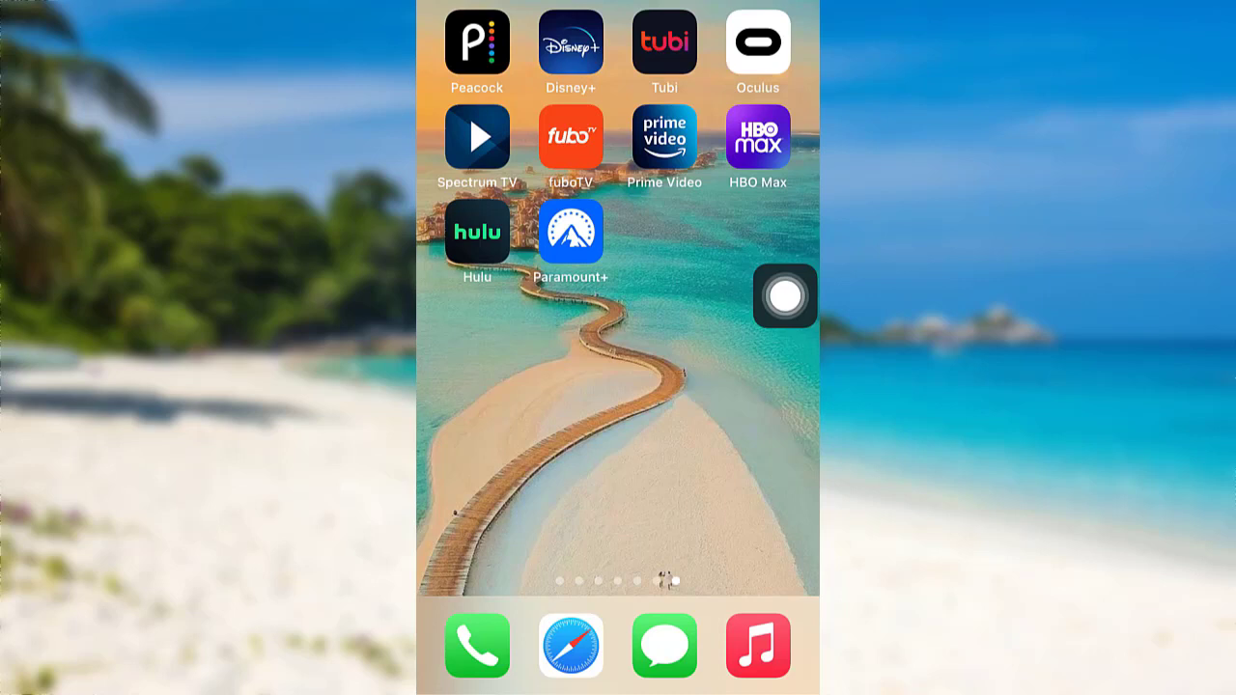
Step: Launch Tubi and open My Stuff to reach the free registration prompt
left_click(785, 296)
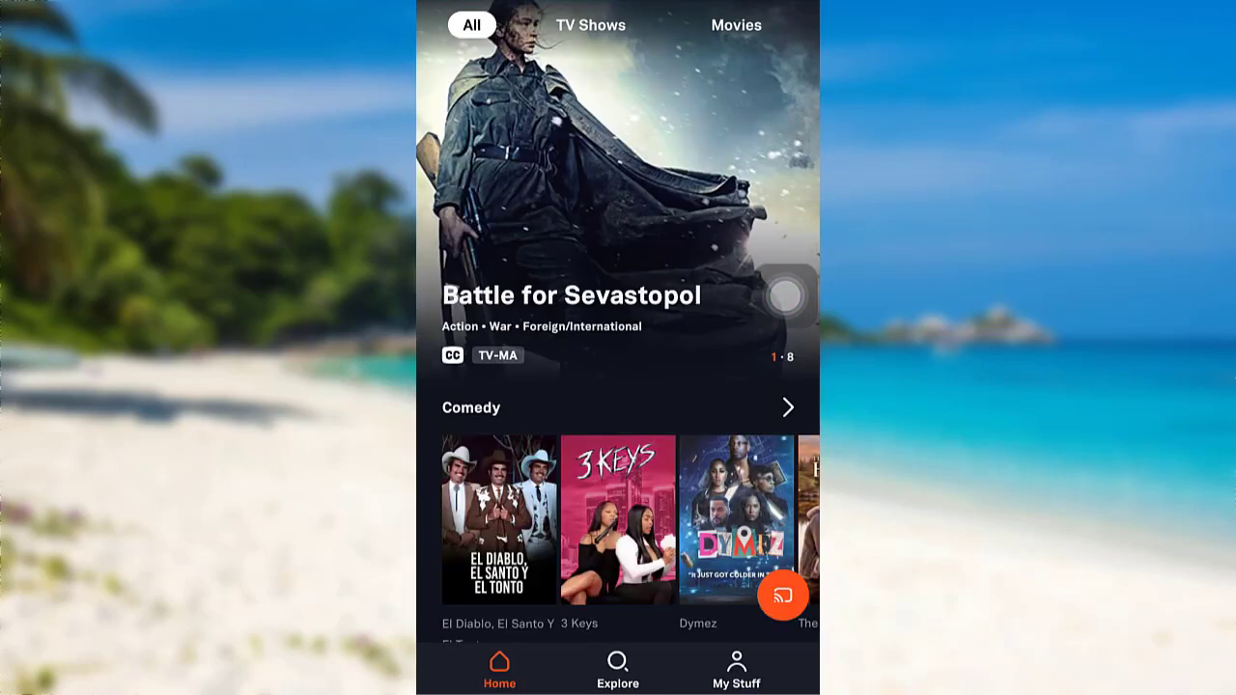
left_click(736, 669)
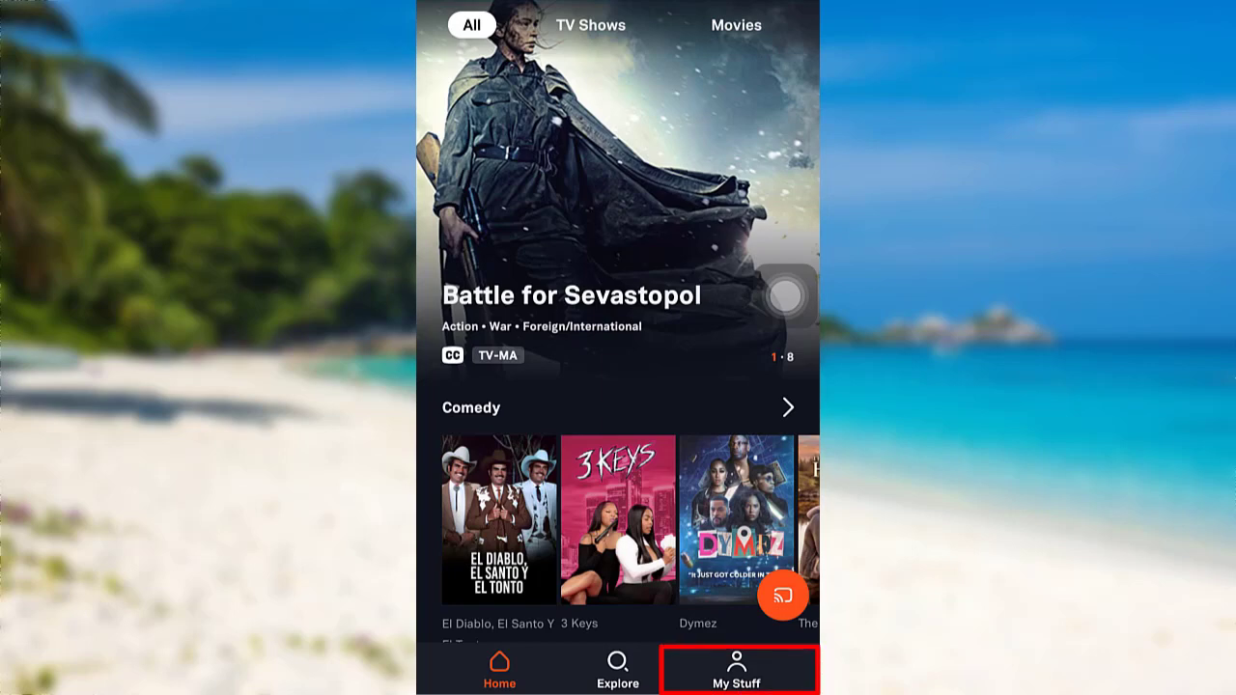
left_click(735, 669)
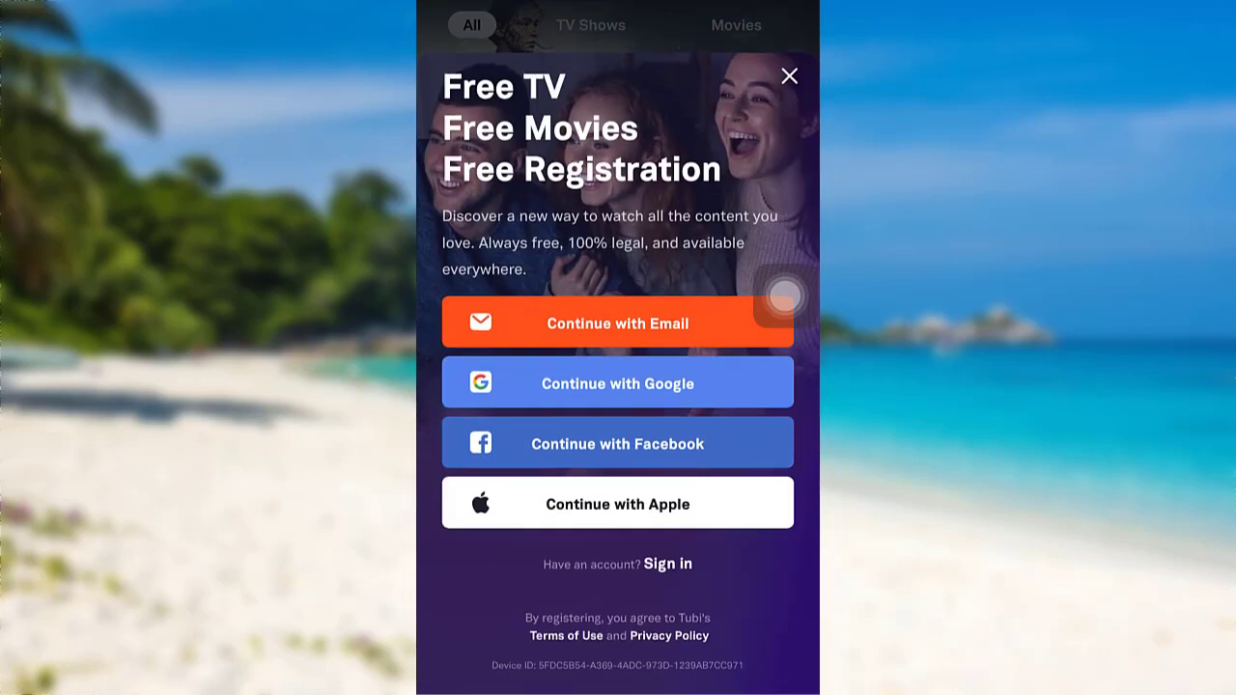
left_click(667, 563)
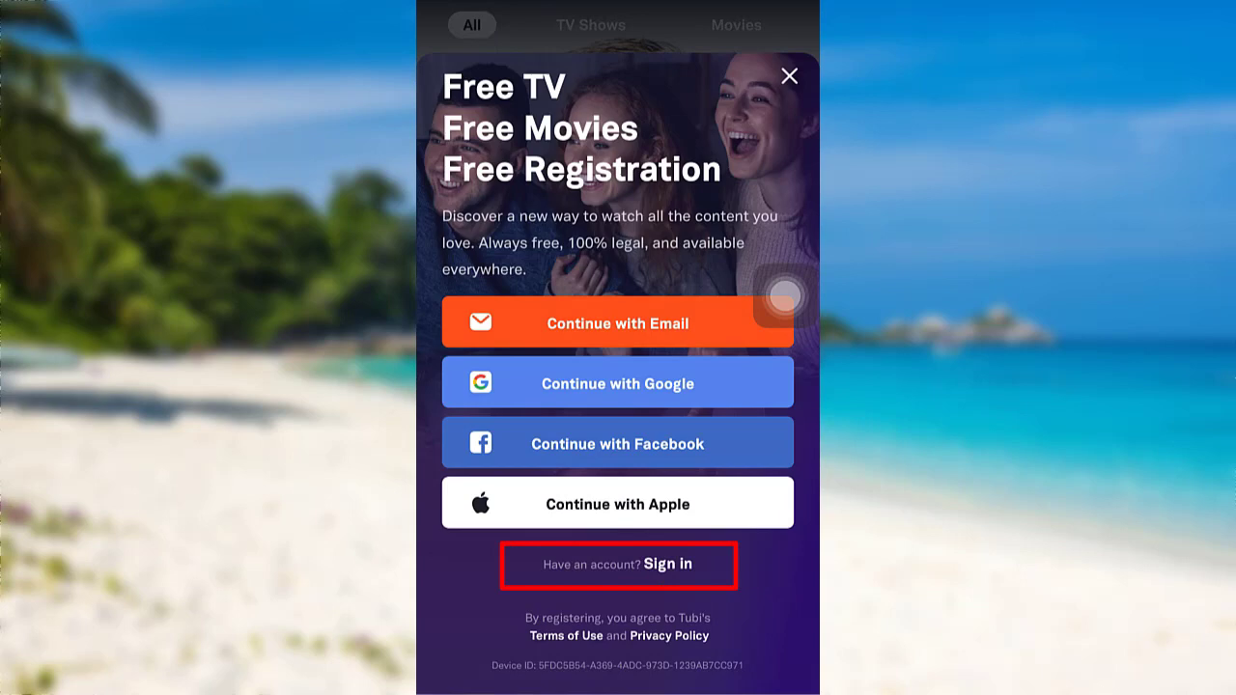
Step: Choose Sign in, then 'Reset it here' to reach the Reset Password screen
left_click(631, 564)
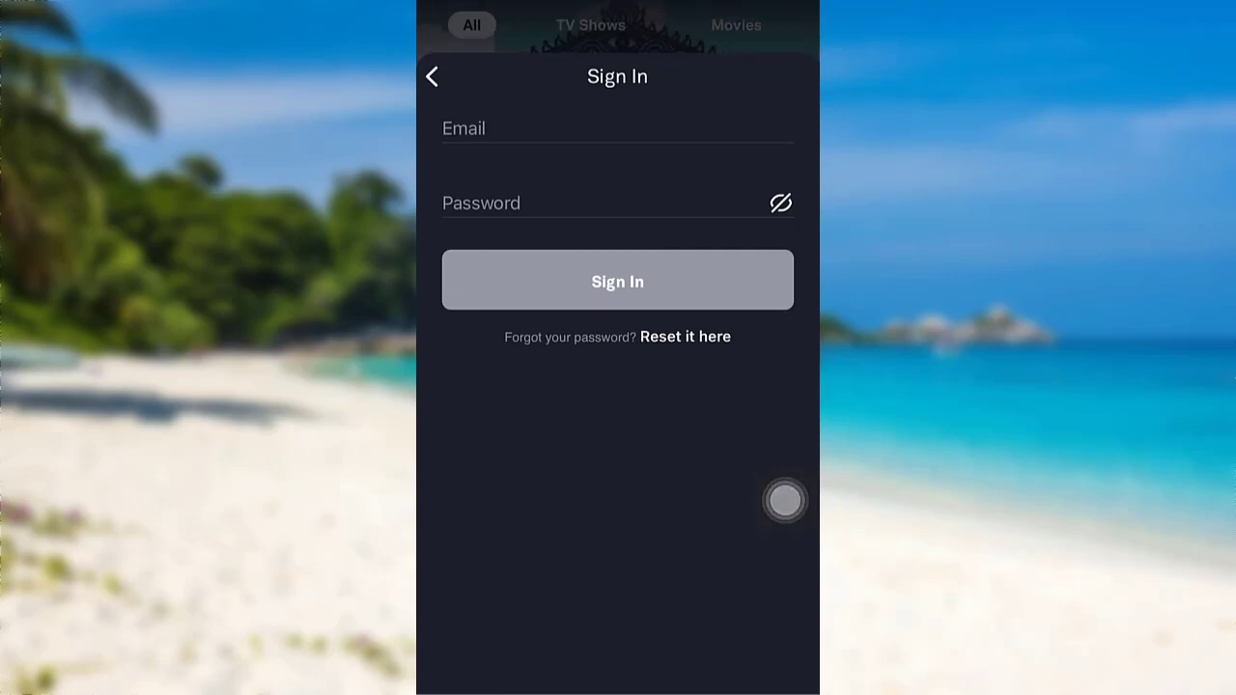
left_click(685, 336)
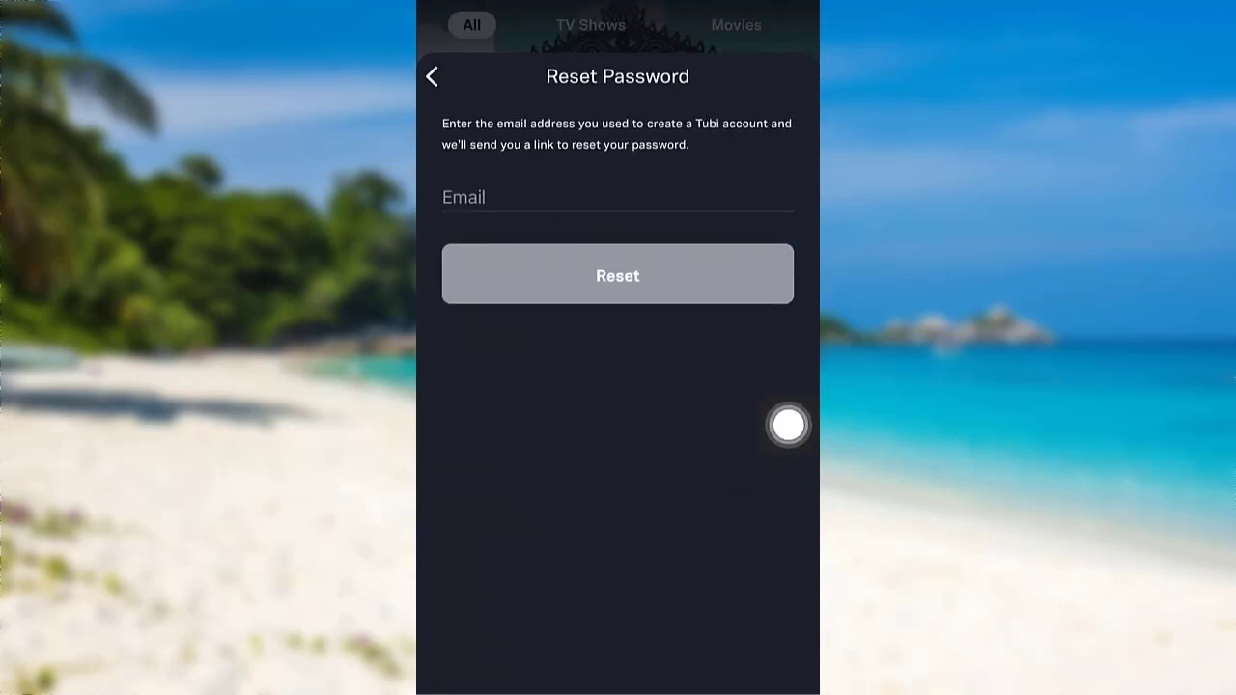